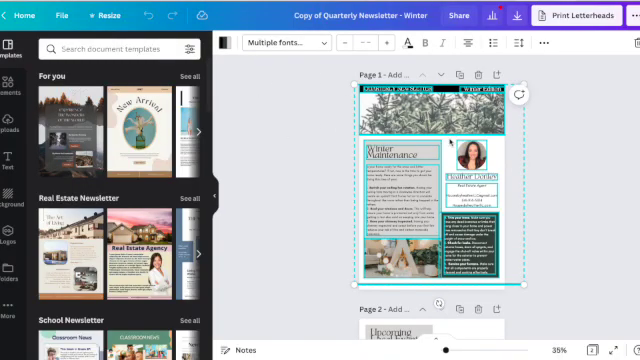
mouse_move(450, 144)
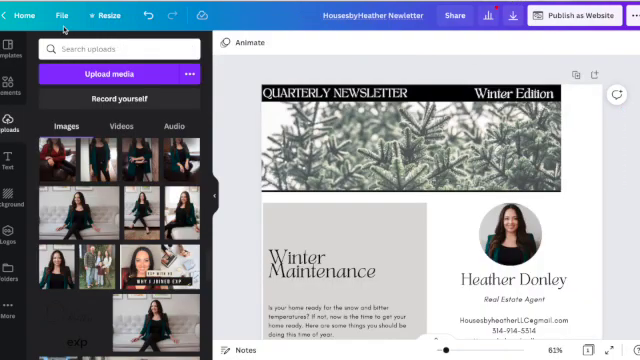
Step: Return to the Canva home screen from the quarterly newsletter editor
click(22, 16)
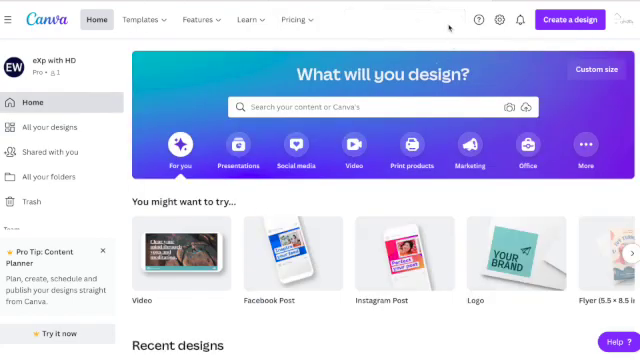
Step: Search 'website' from the home screen and browse the website template results
text(webs)
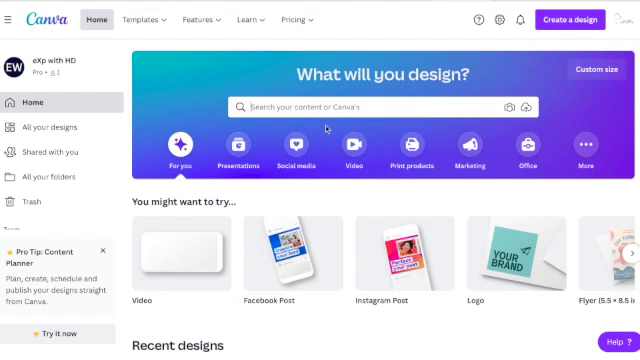
text(website)
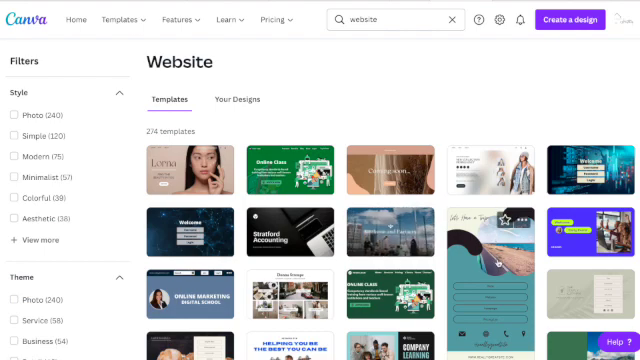
scroll(down, 3)
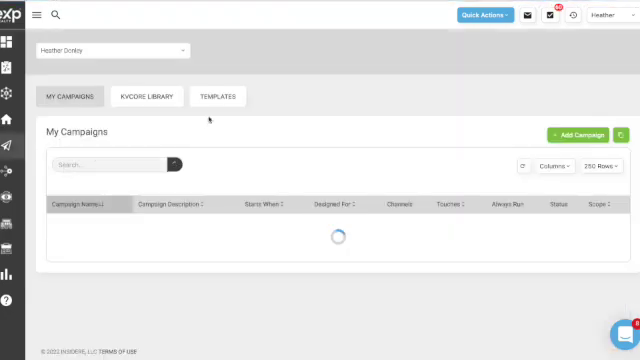
Step: Filter the email templates by 'newsl' and clone the Newsletter template
click(220, 96)
text(oa)
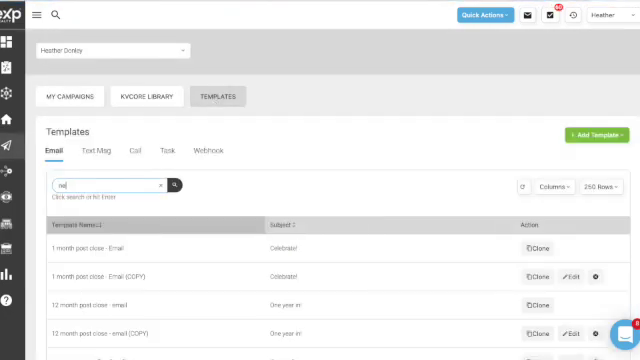
text(newsletter)
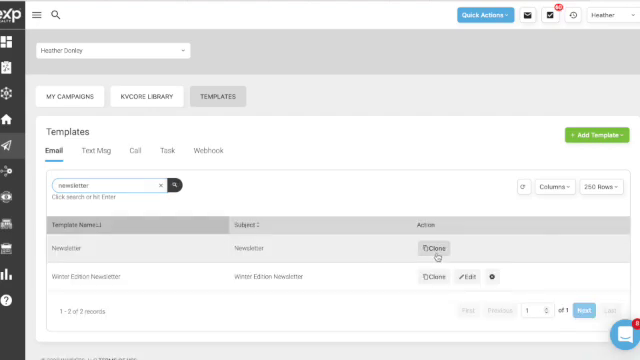
click(436, 246)
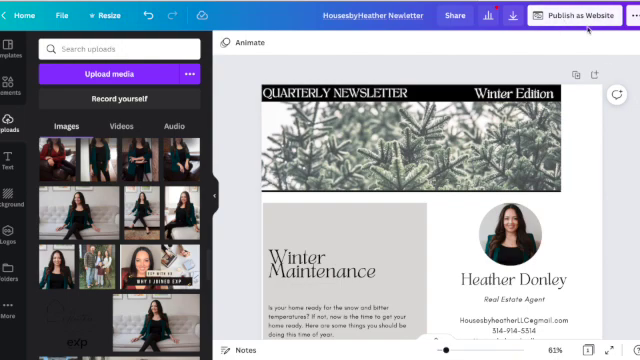
Step: Publish the quarterly newsletter design as a Canva website
click(330, 260)
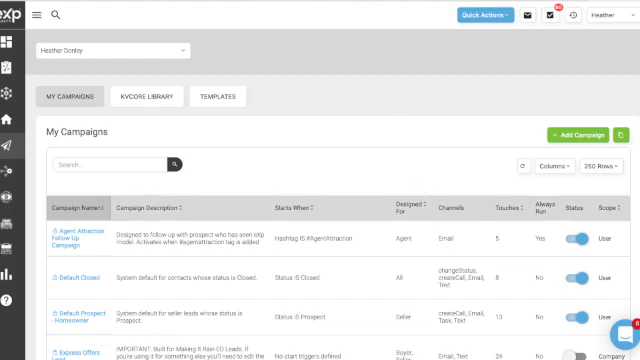
click(600, 16)
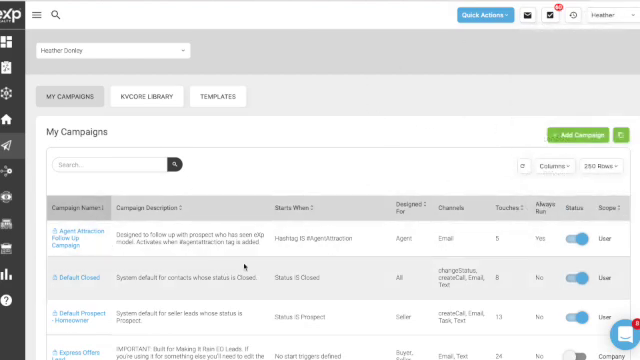
mouse_move(492, 100)
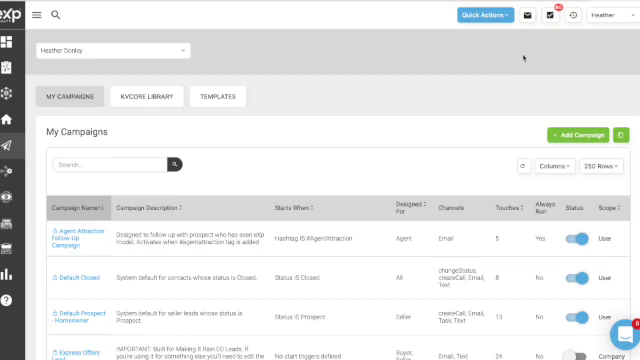
mouse_move(524, 56)
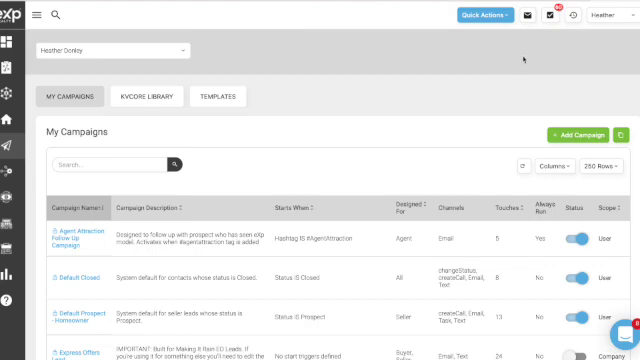